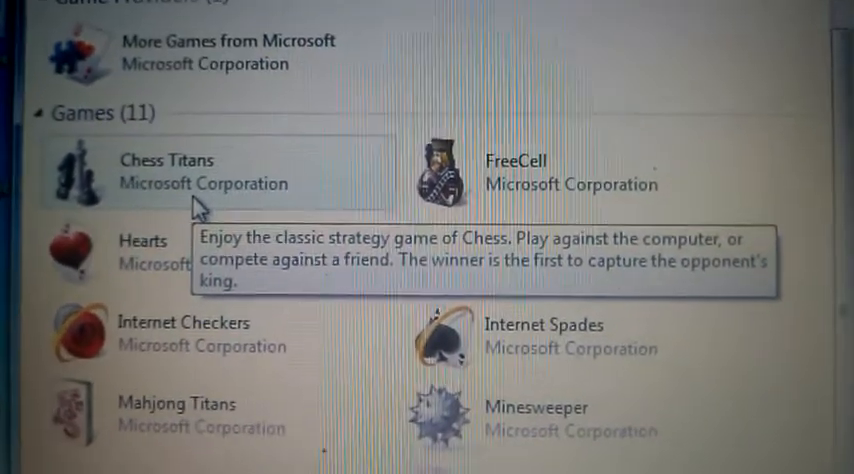
Scroll the Games Explorer list down to Minesweeper and launch it.
scroll(down, 3)
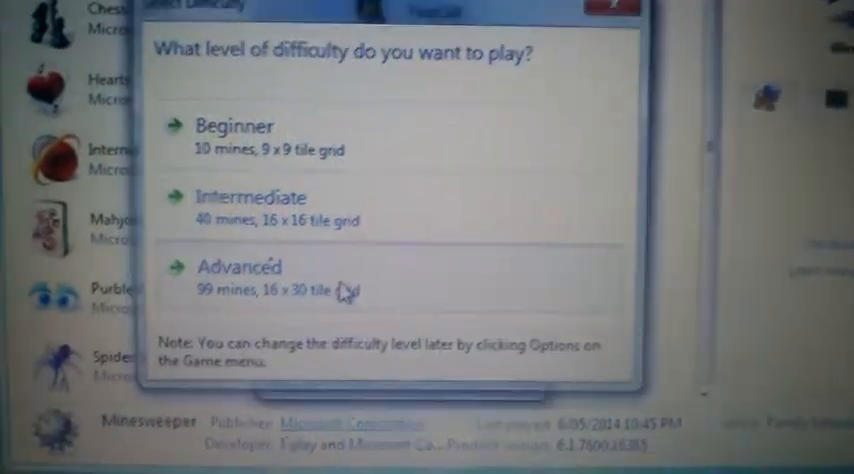
Start an Advanced 99-mine game and reveal a first numbered patch at the board centre.
click(237, 266)
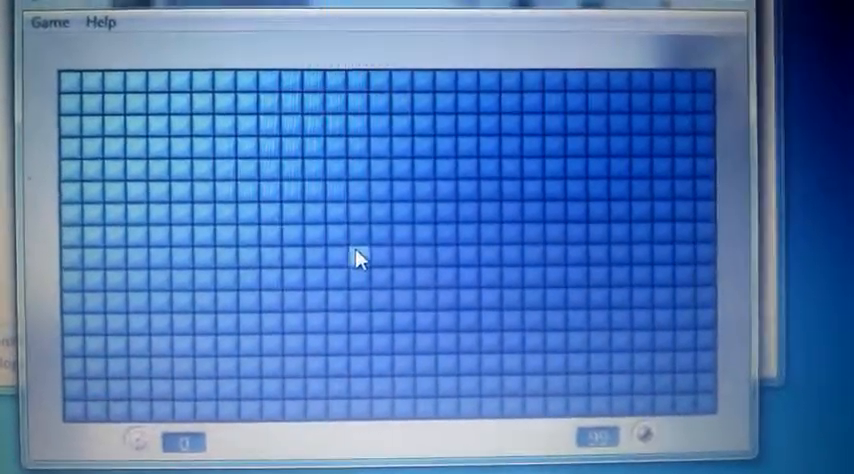
click(370, 270)
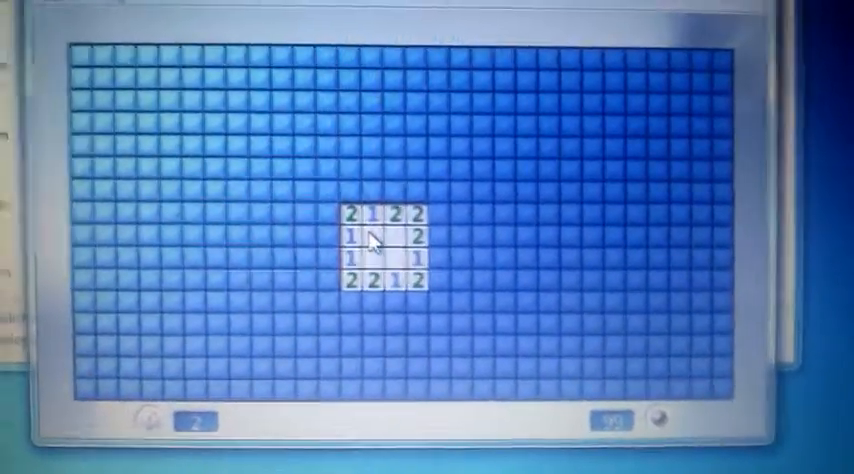